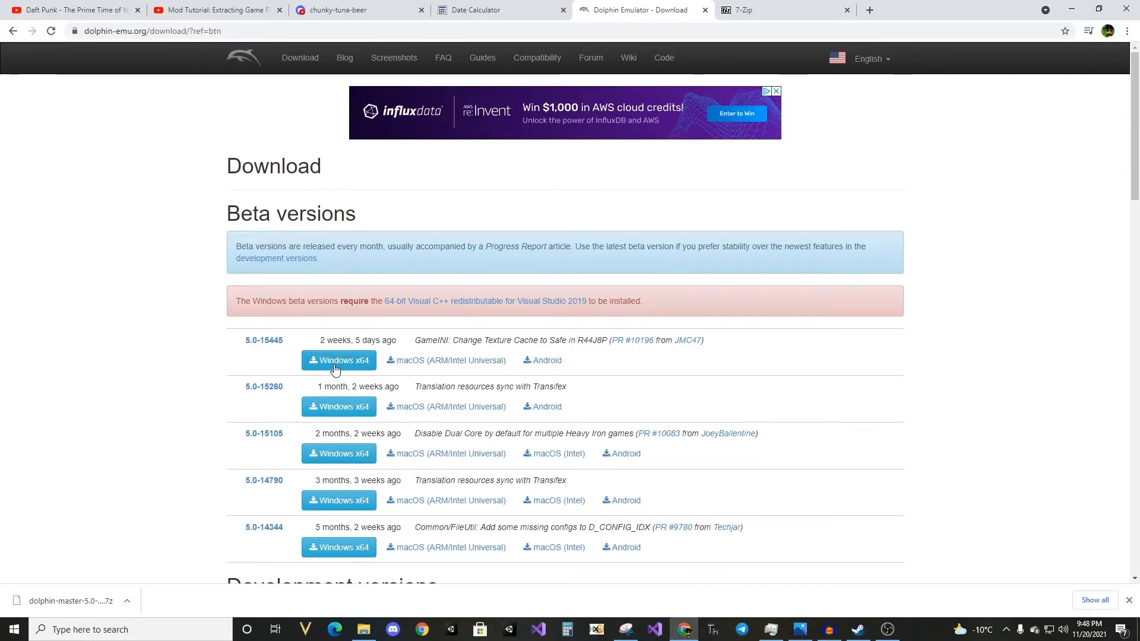
# Launch Dolphin.exe from the Dolphin-x64 folder of the downloaded 5.0-15445 build.
pyautogui.scroll(-3)
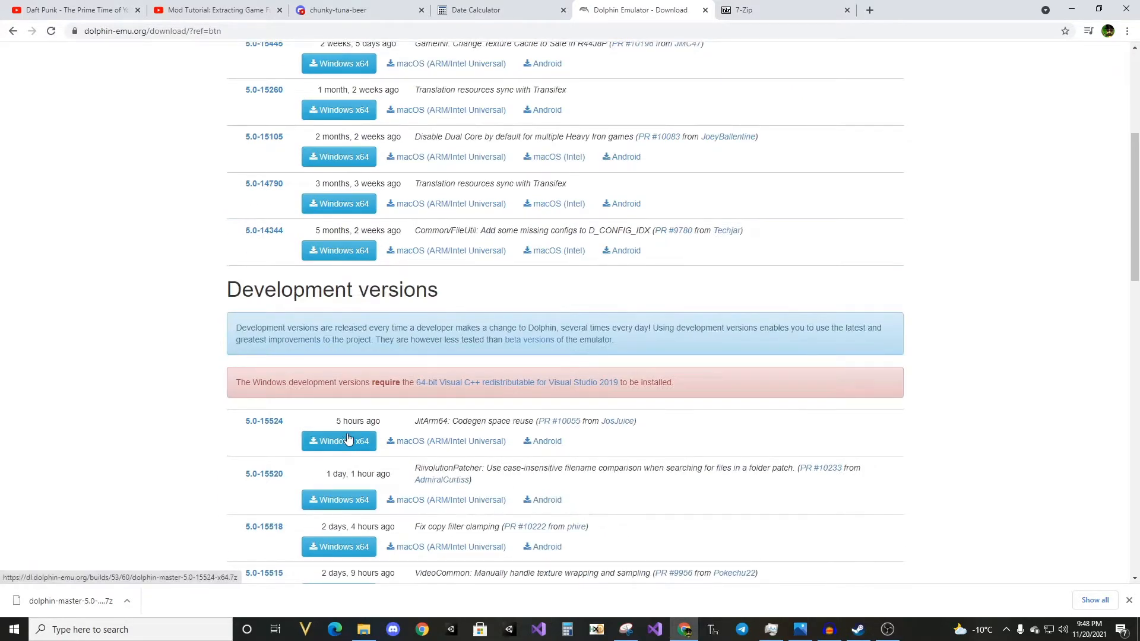
pyautogui.scroll(3)
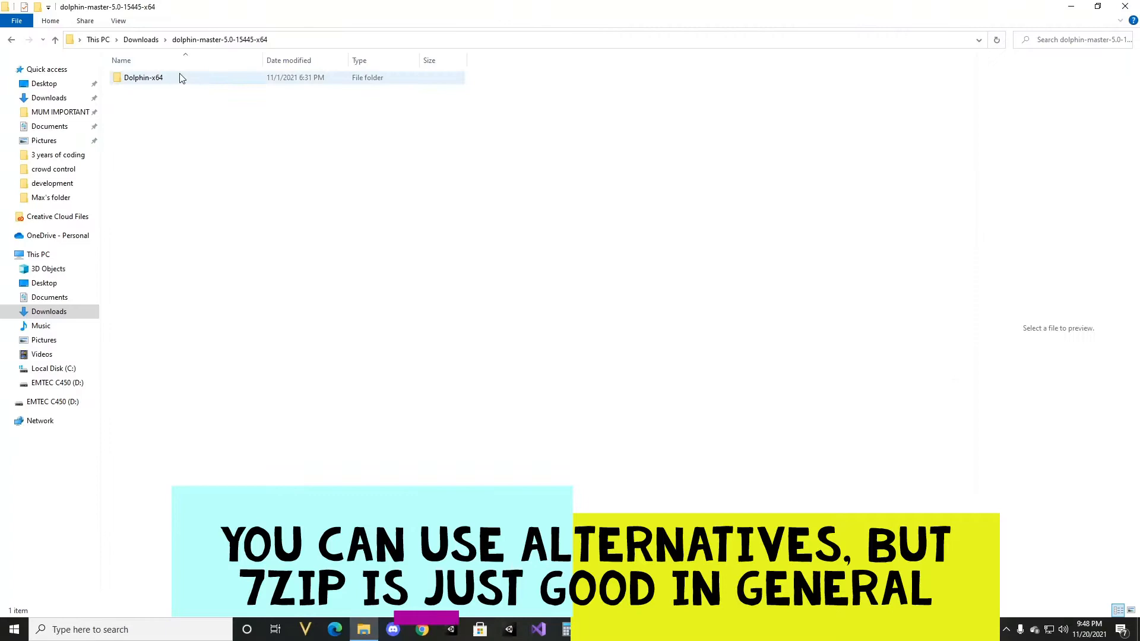
pyautogui.doubleClick(144, 77)
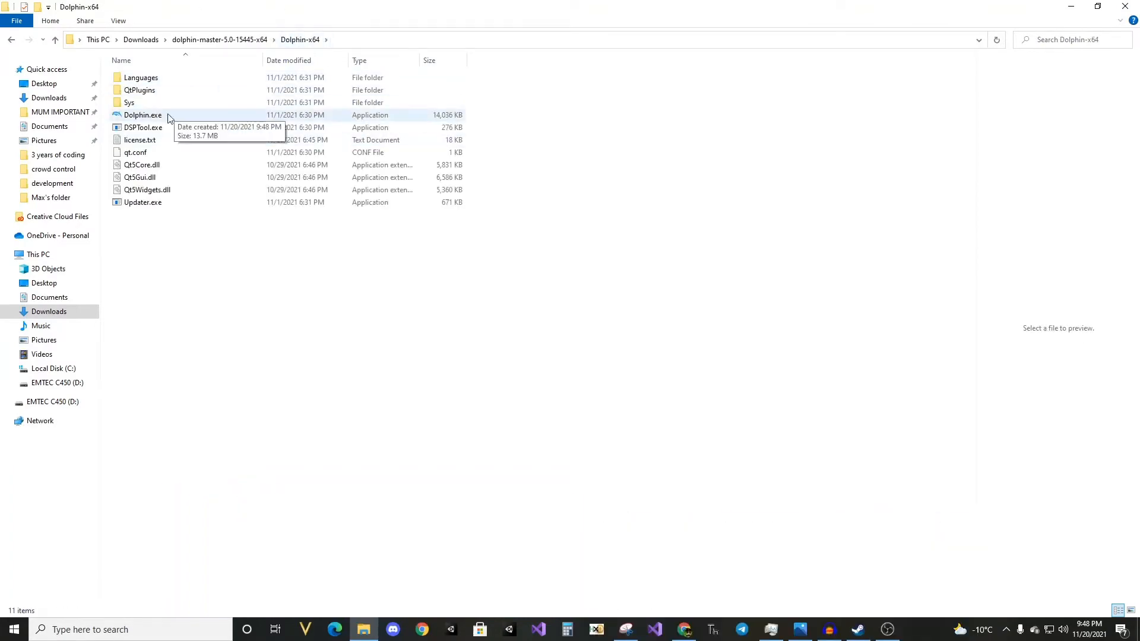
pyautogui.click(144, 115)
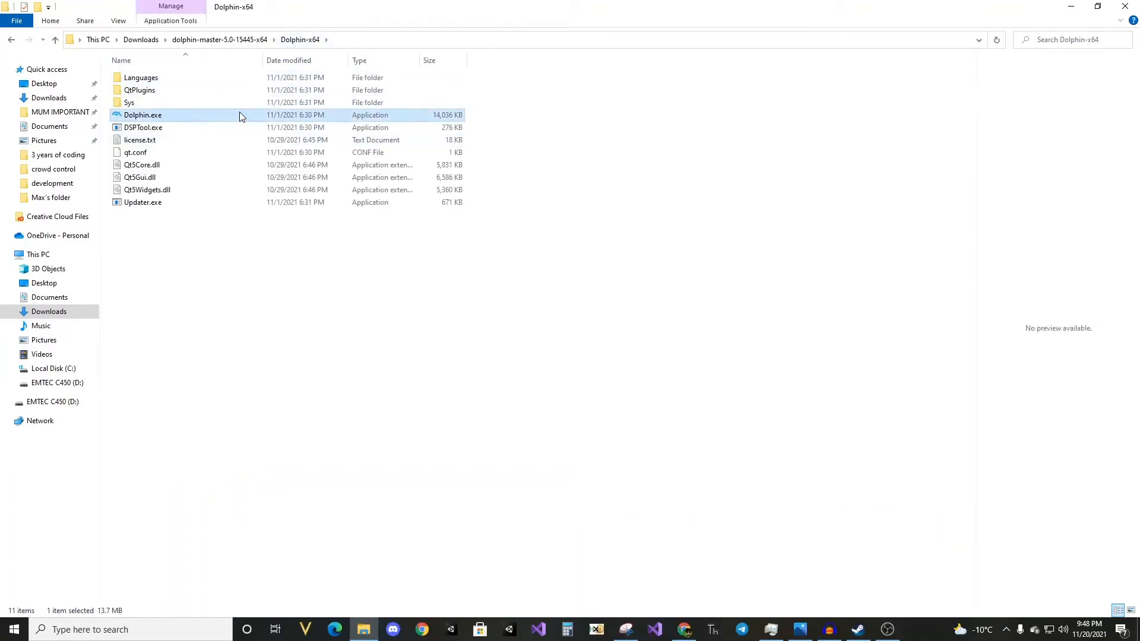
pyautogui.doubleClick(144, 115)
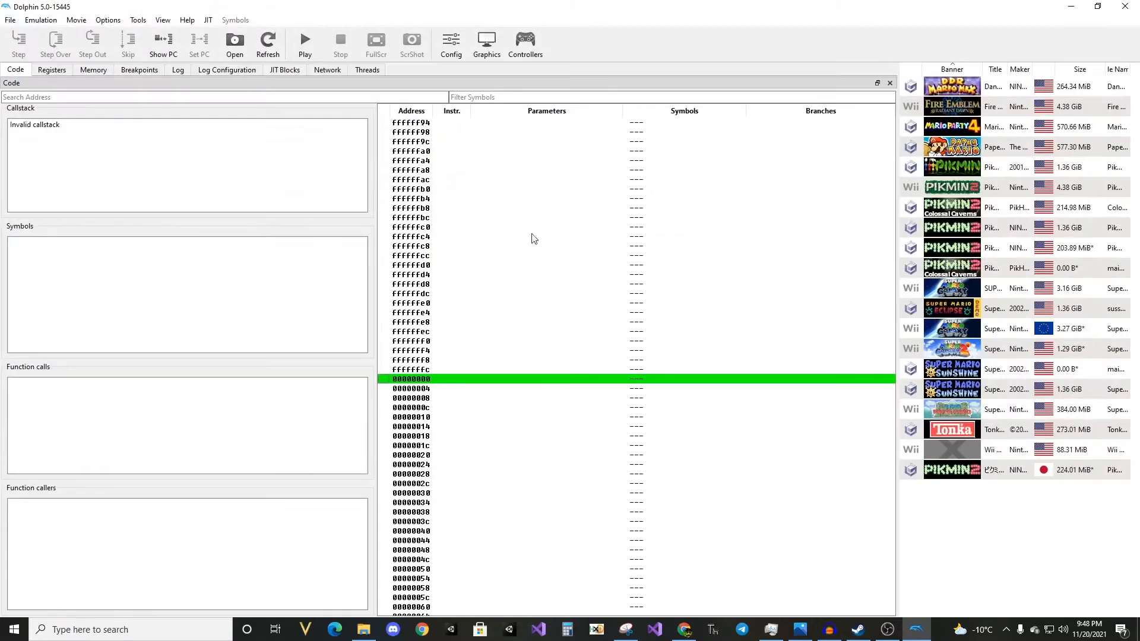
pyautogui.moveTo(996, 148)
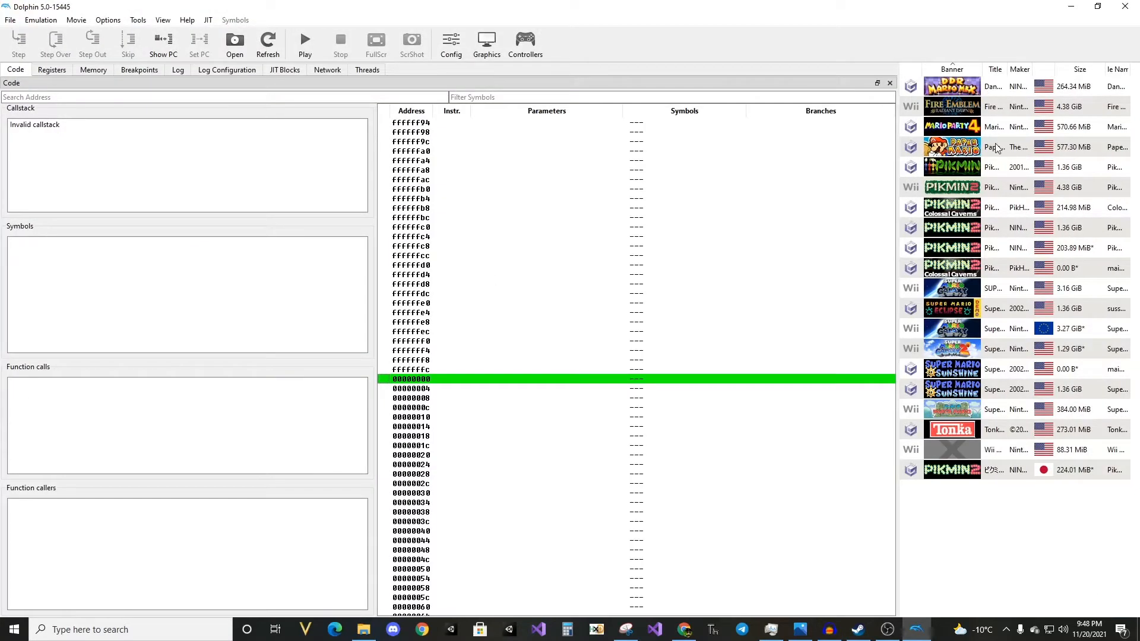
pyautogui.click(1017, 228)
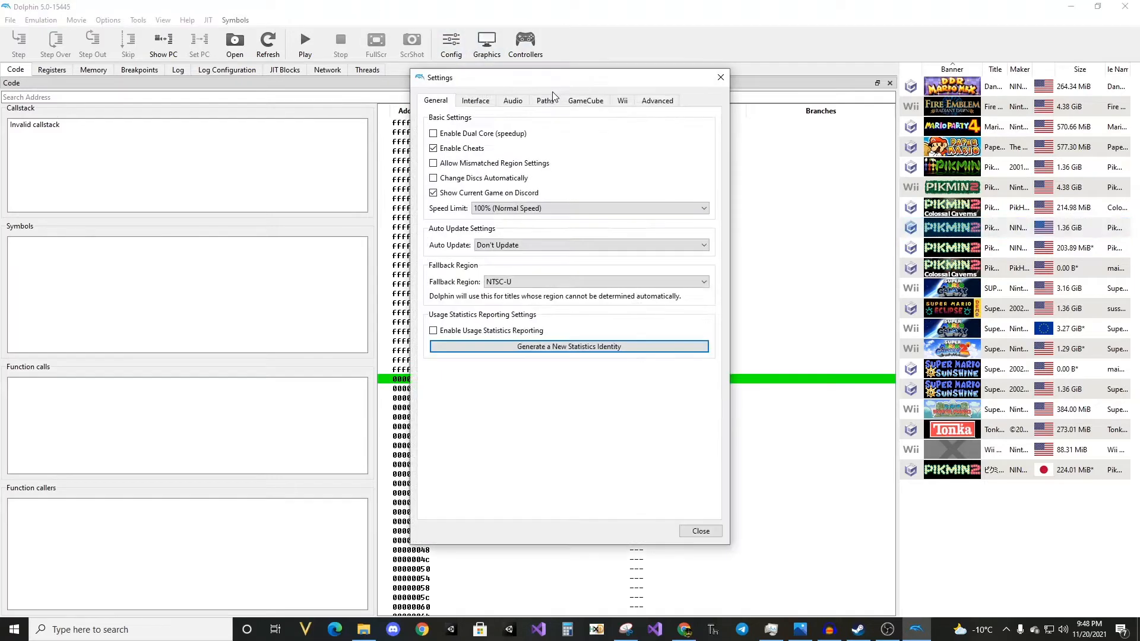
pyautogui.click(544, 100)
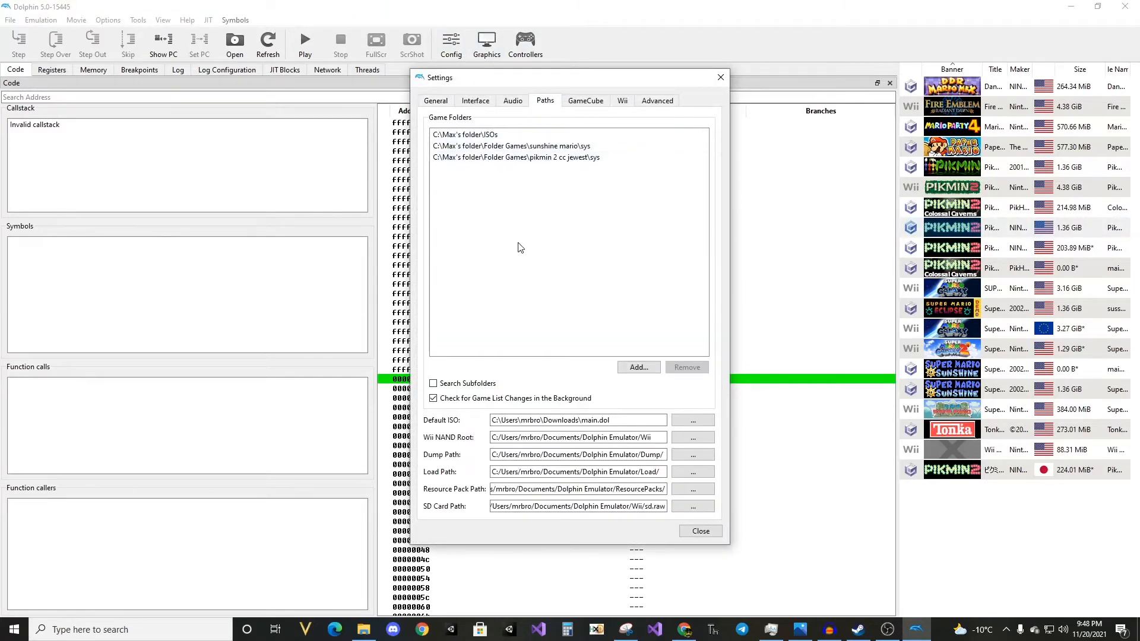
pyautogui.moveTo(637, 367)
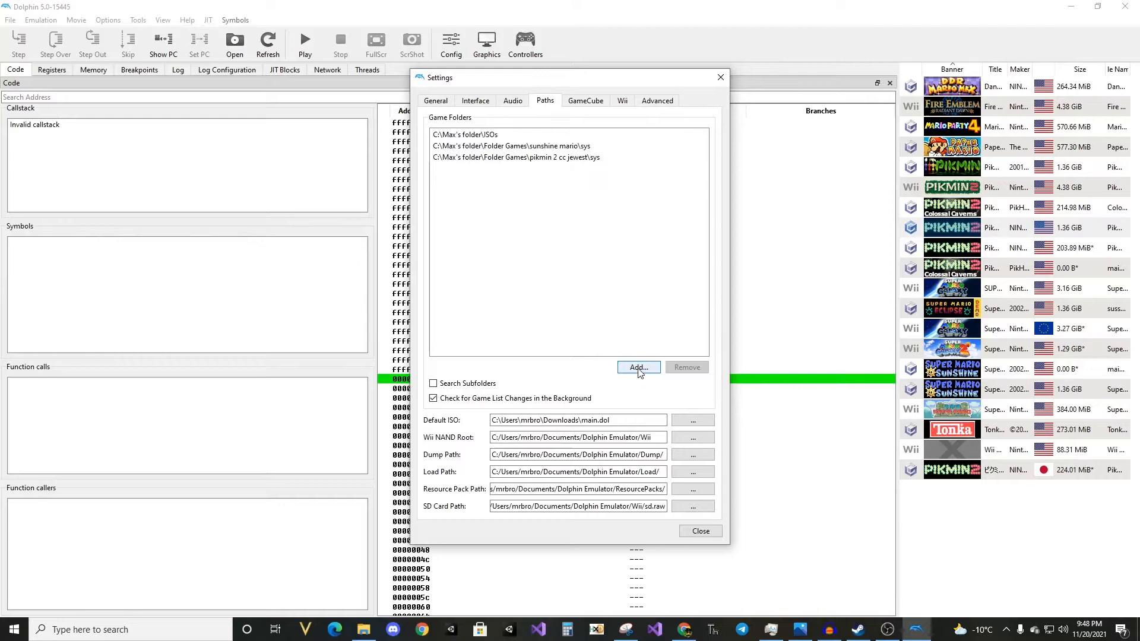
pyautogui.click(637, 367)
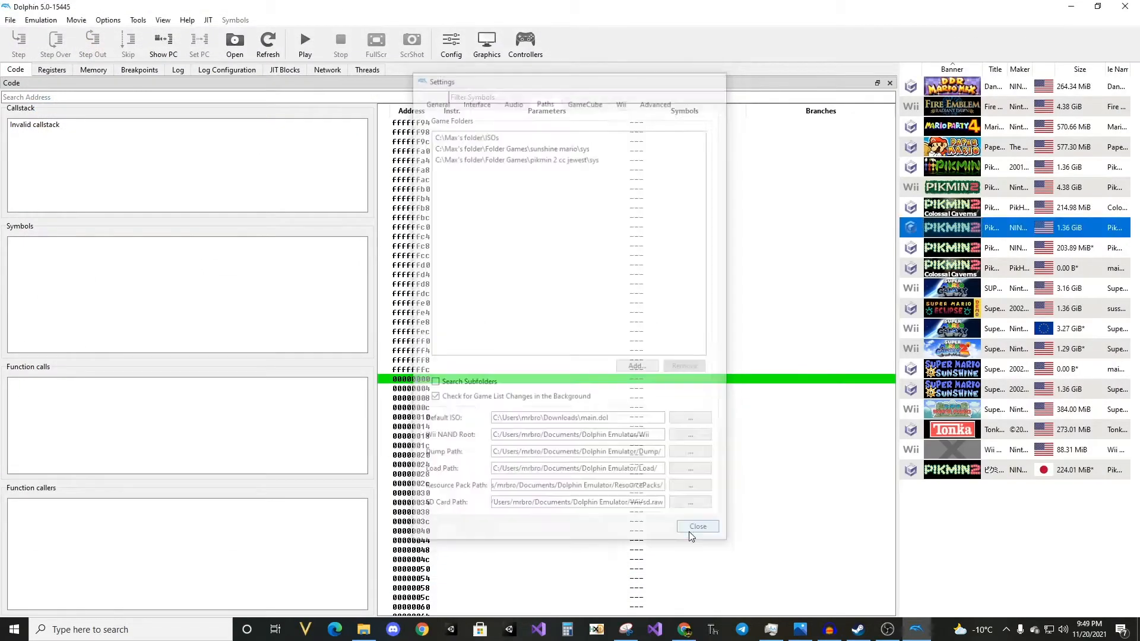
pyautogui.click(696, 525)
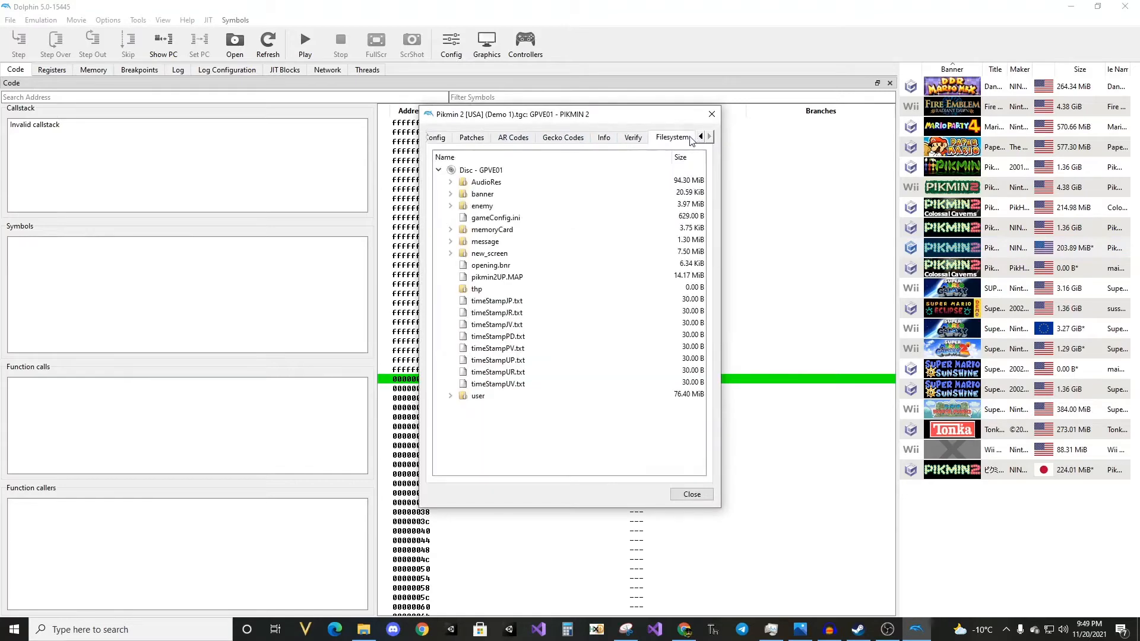
# Extract the entire disc into a new 'extracted game' folder inside Dolphin-x64.
pyautogui.rightClick(479, 170)
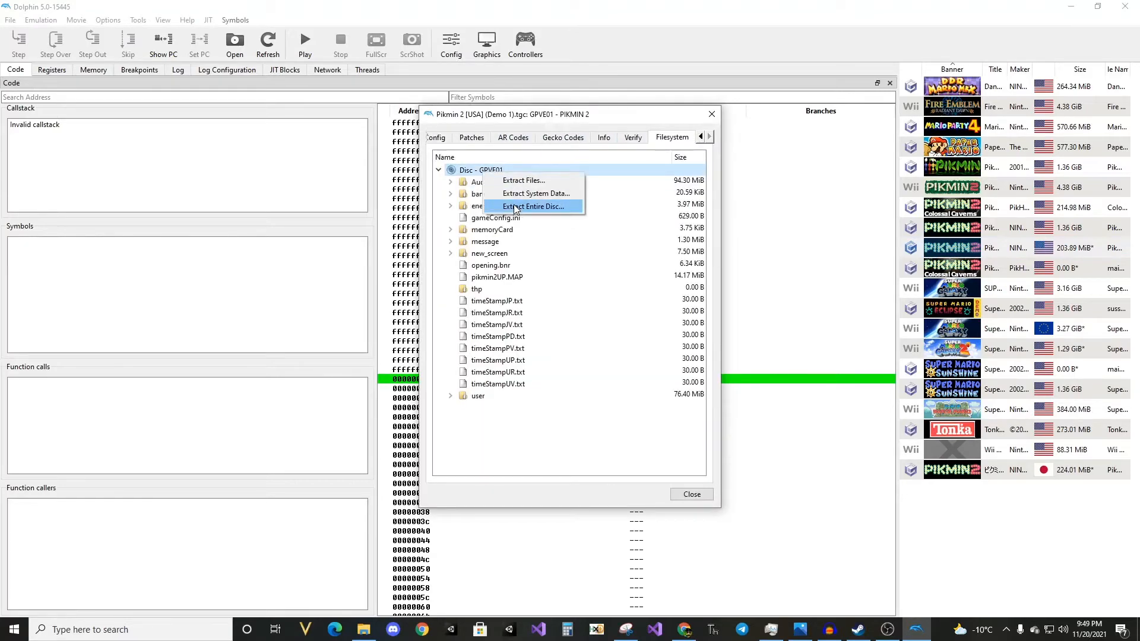
pyautogui.click(533, 206)
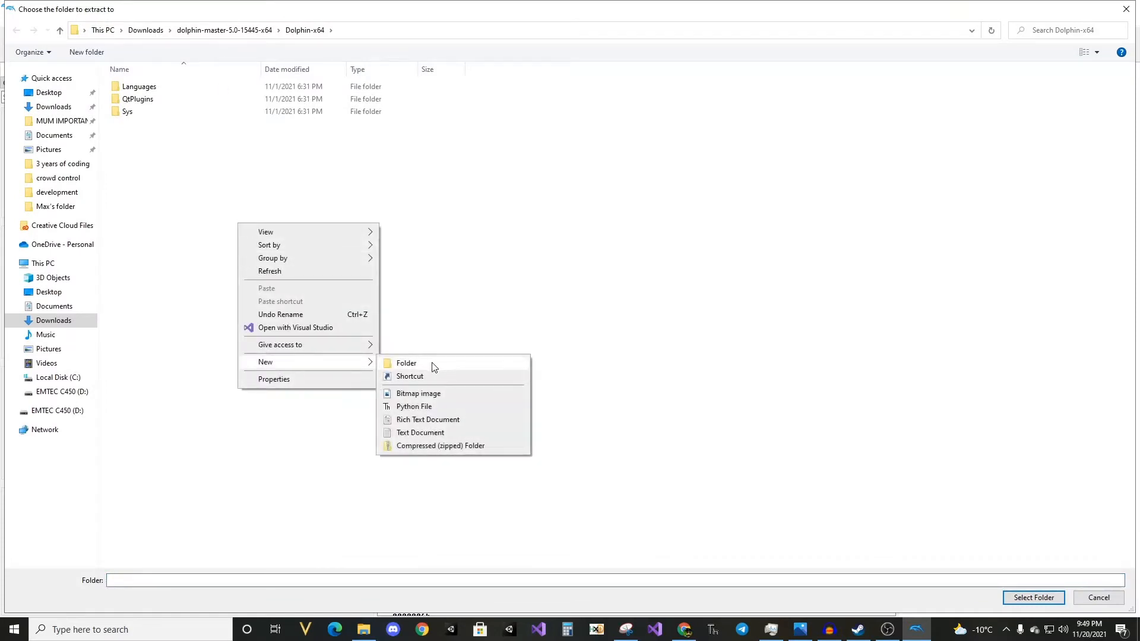
pyautogui.click(406, 363)
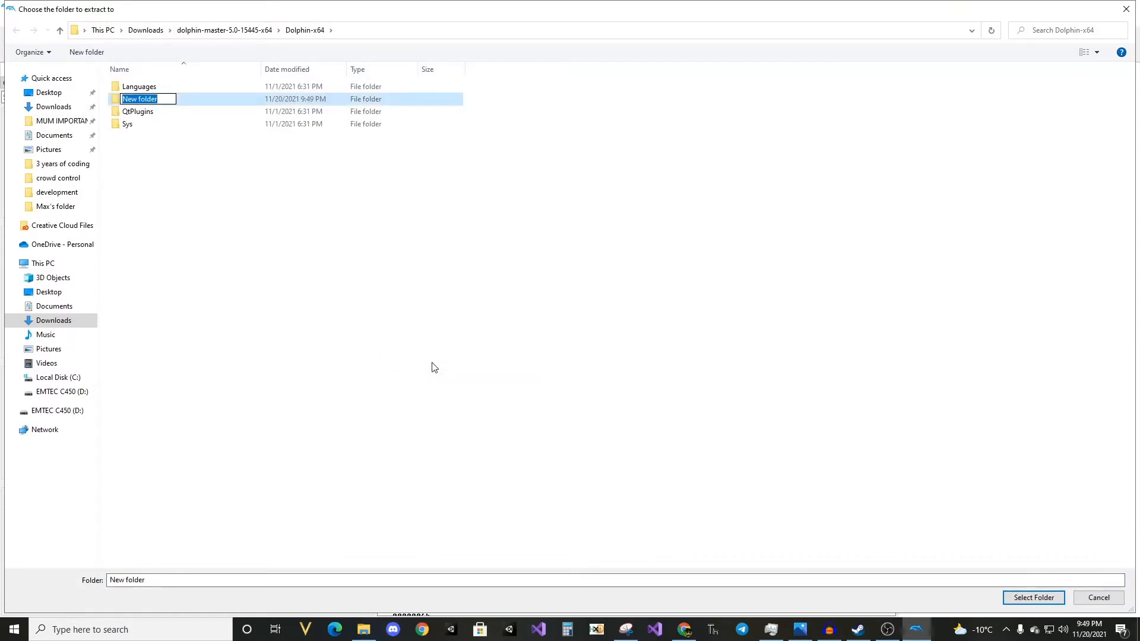
pyautogui.write('extracted game')
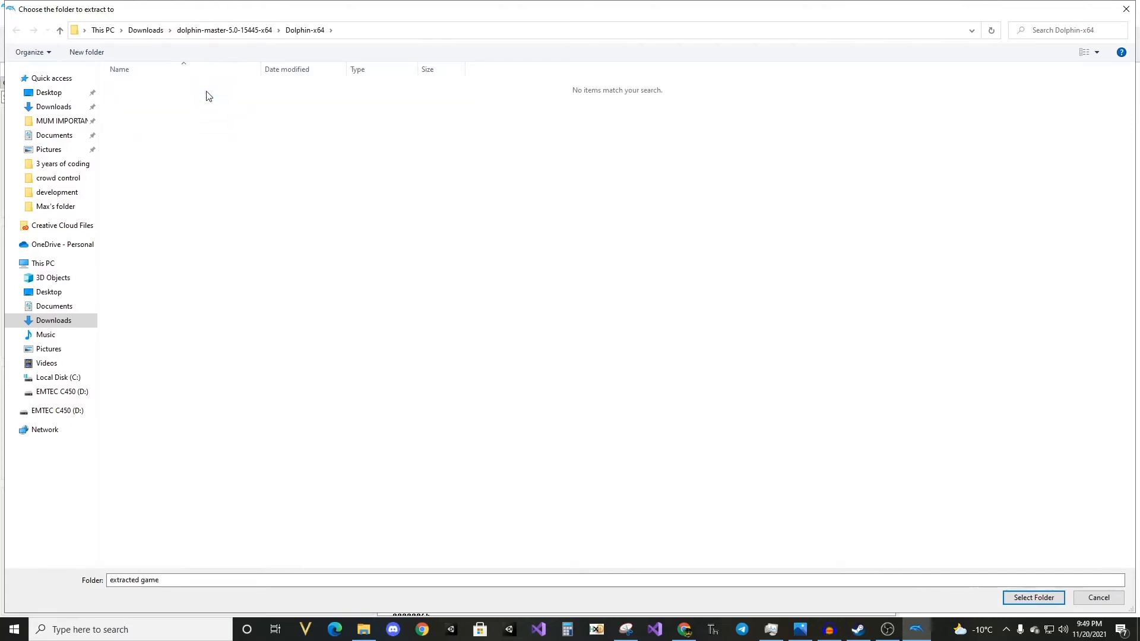
pyautogui.click(1031, 597)
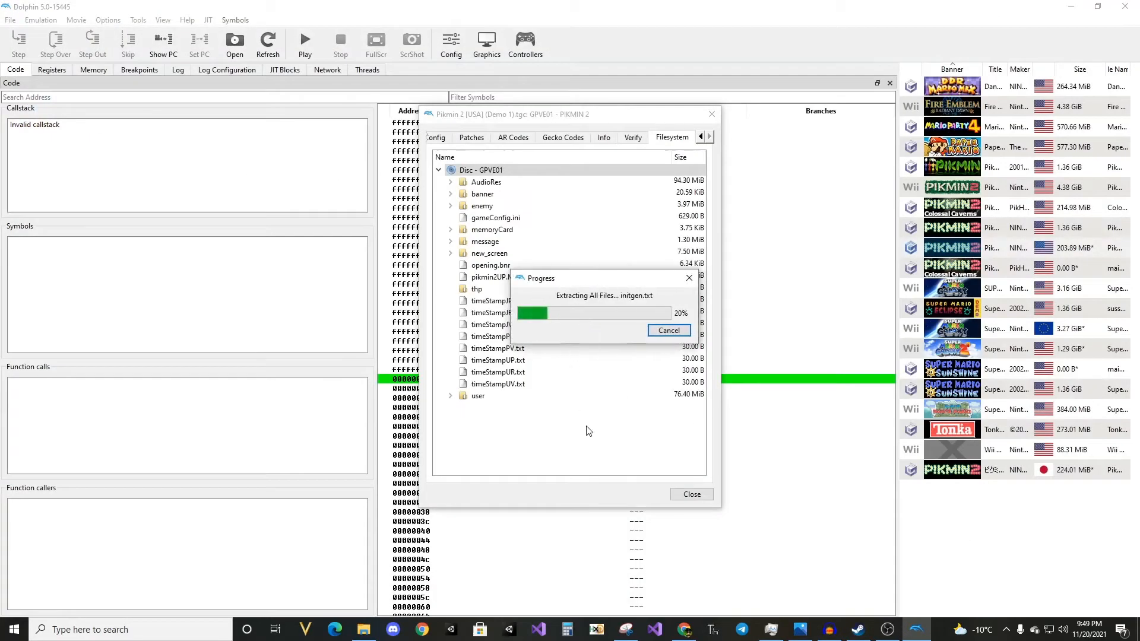
pyautogui.moveTo(594, 444)
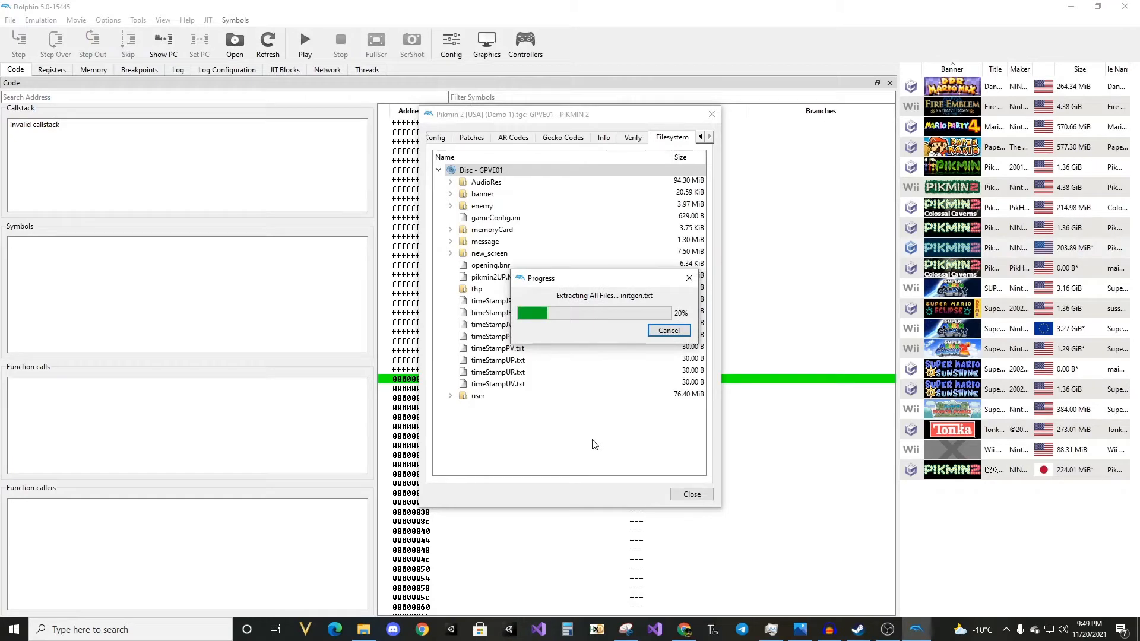
pyautogui.moveTo(662, 435)
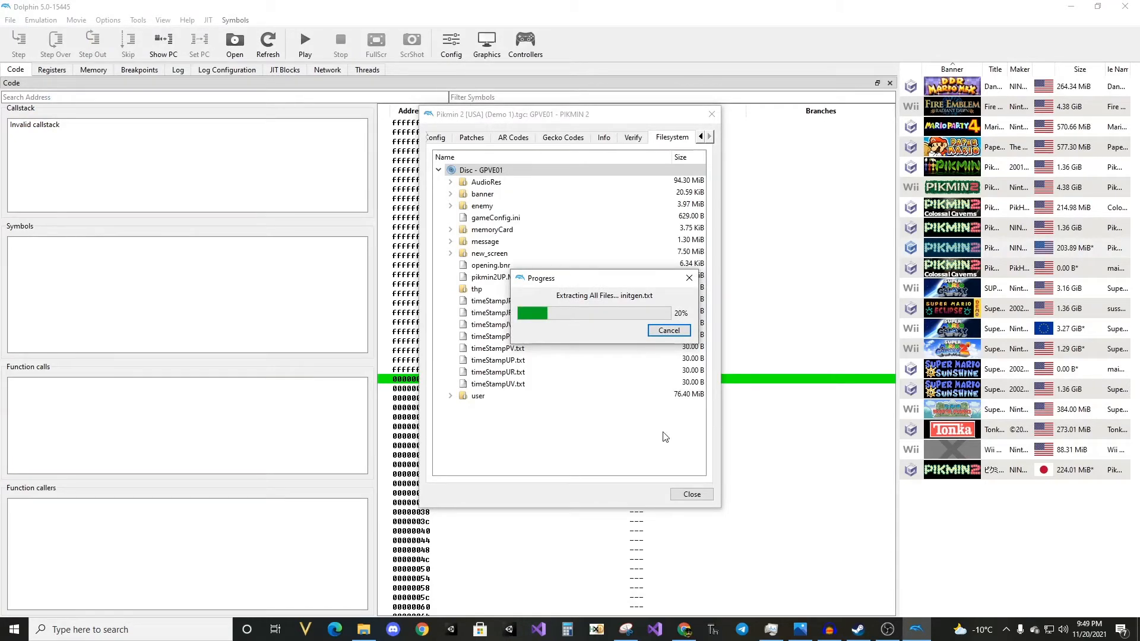
pyautogui.moveTo(675, 424)
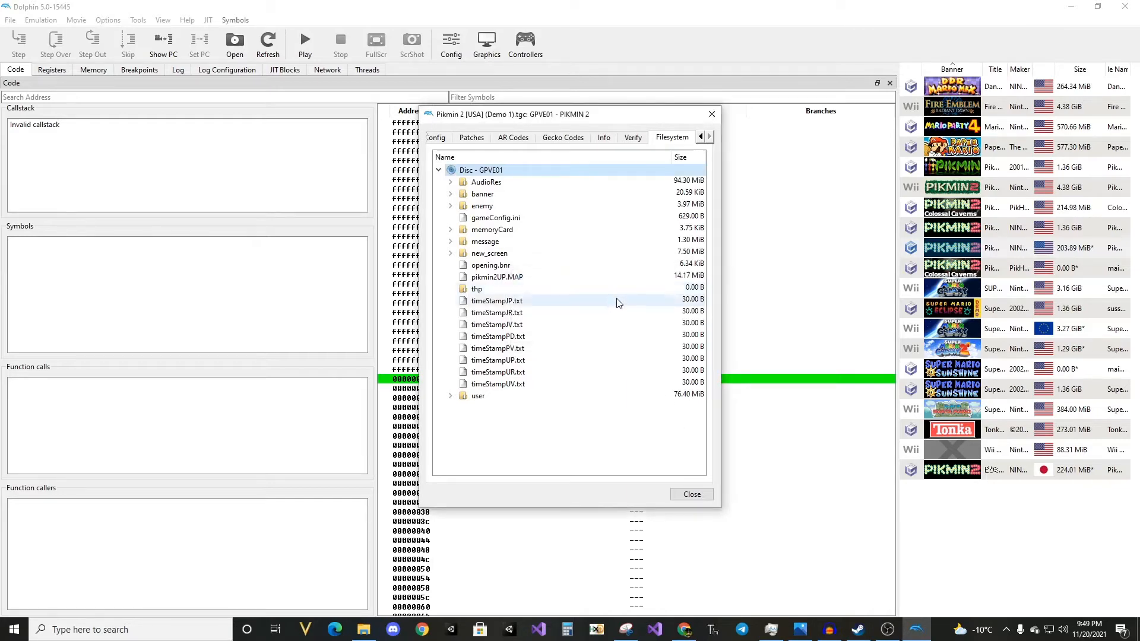
# Close the game Properties window after extraction completes.
pyautogui.click(689, 494)
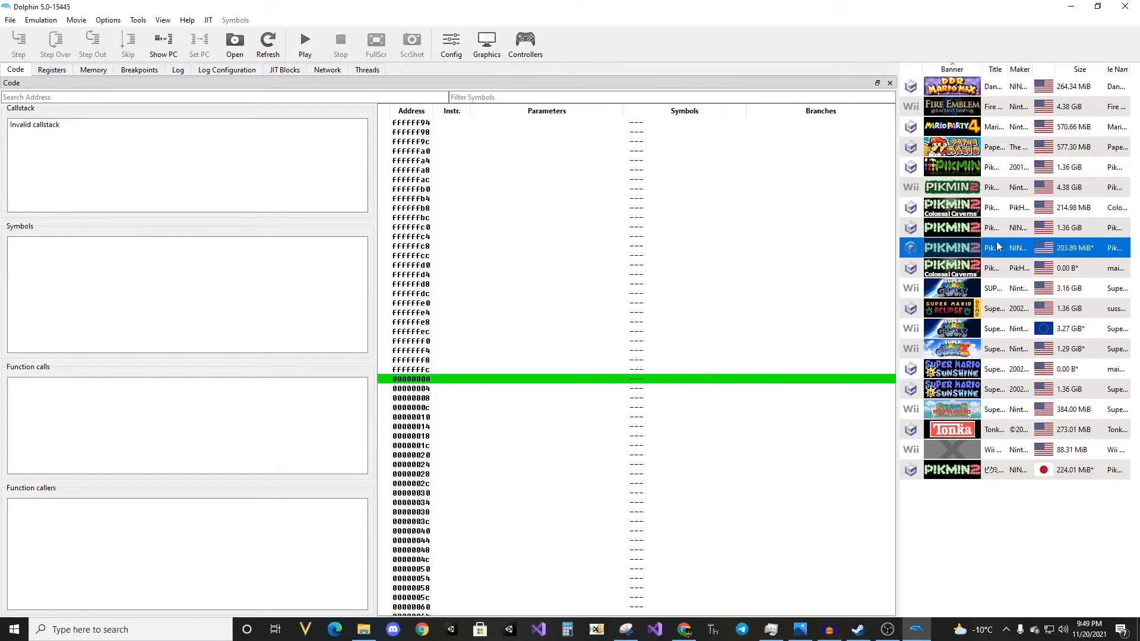
pyautogui.moveTo(486, 44)
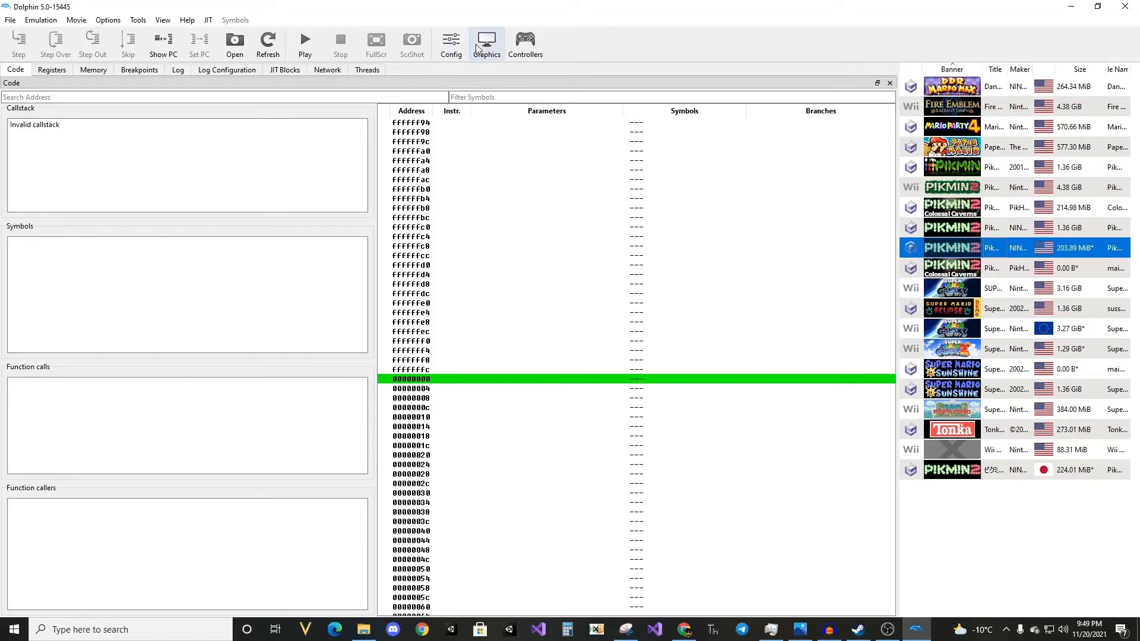
# Add extracted game\sys as a game folder in Config > Paths and close the settings.
pyautogui.click(450, 44)
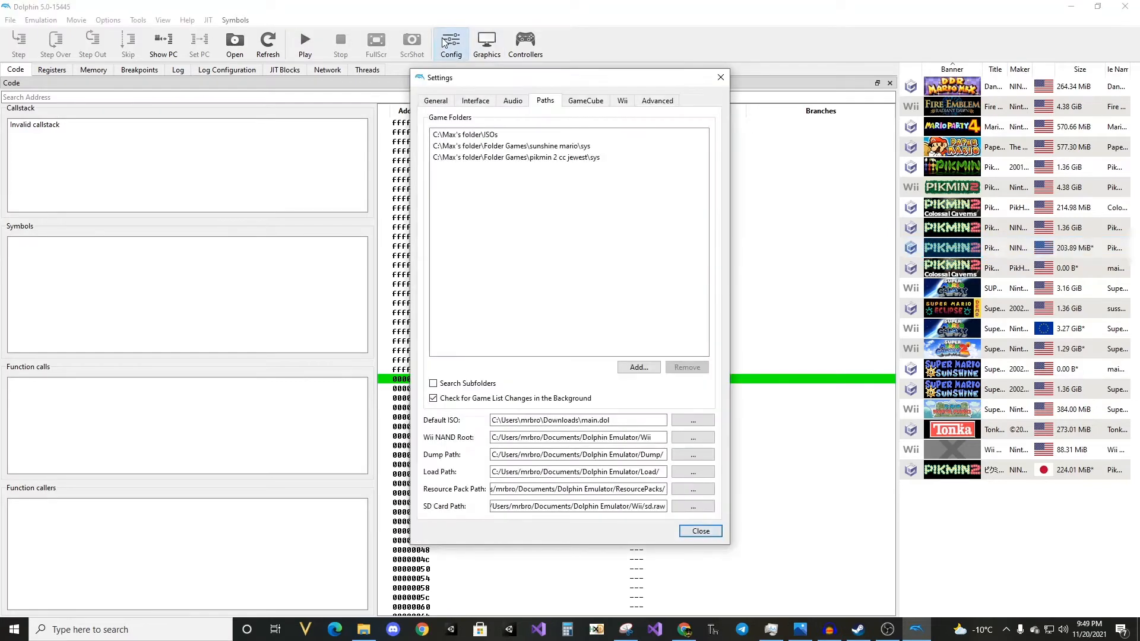
pyautogui.click(637, 367)
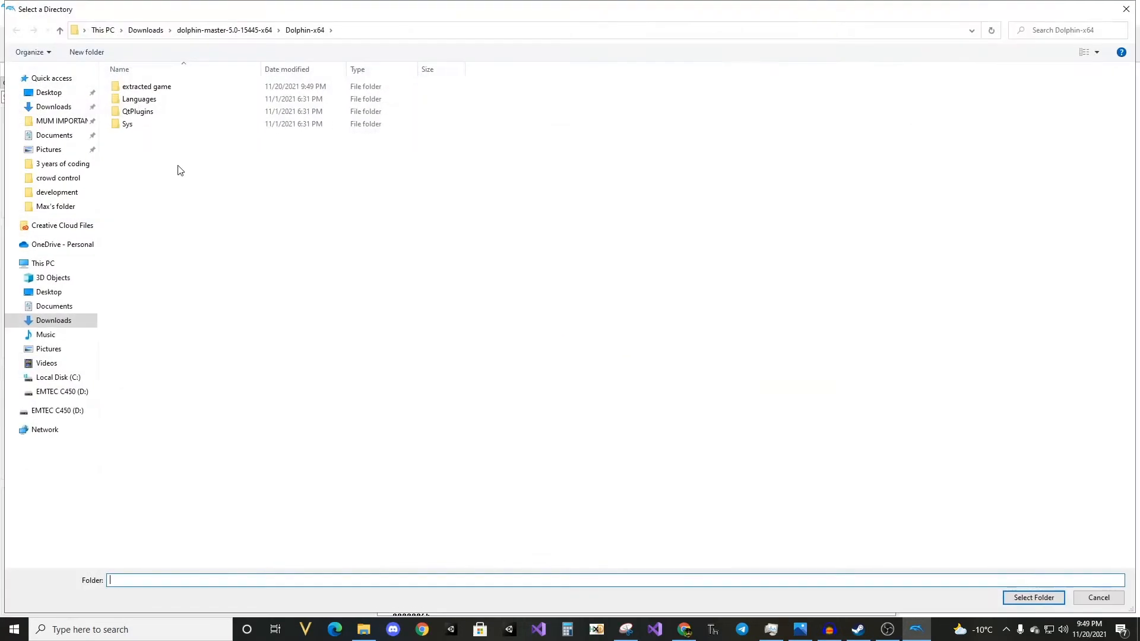
pyautogui.doubleClick(146, 86)
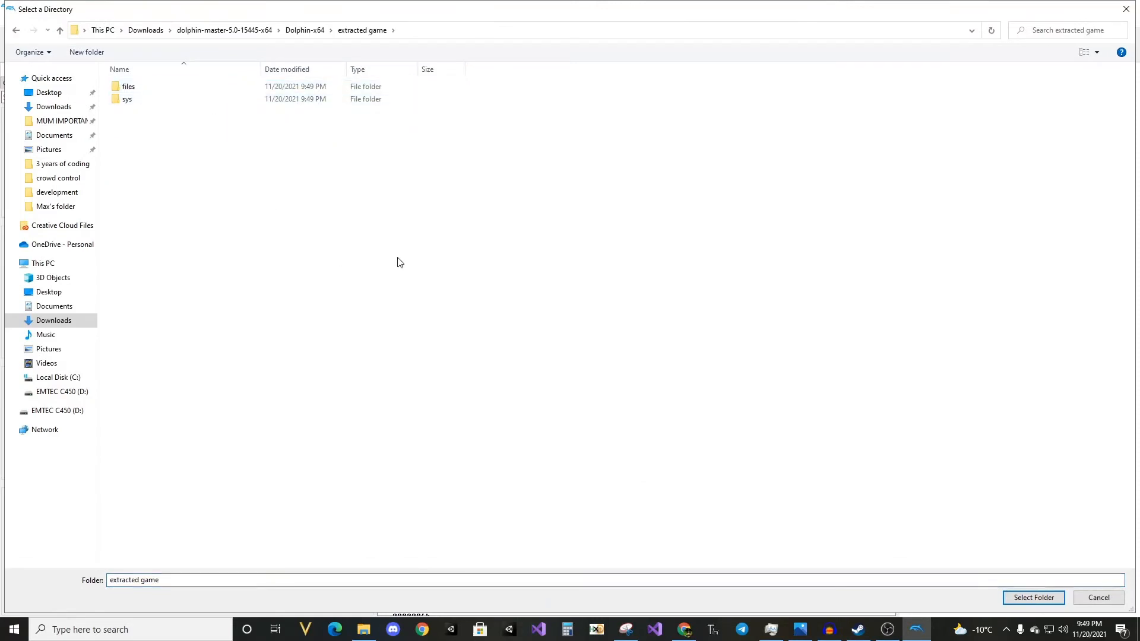
pyautogui.doubleClick(127, 99)
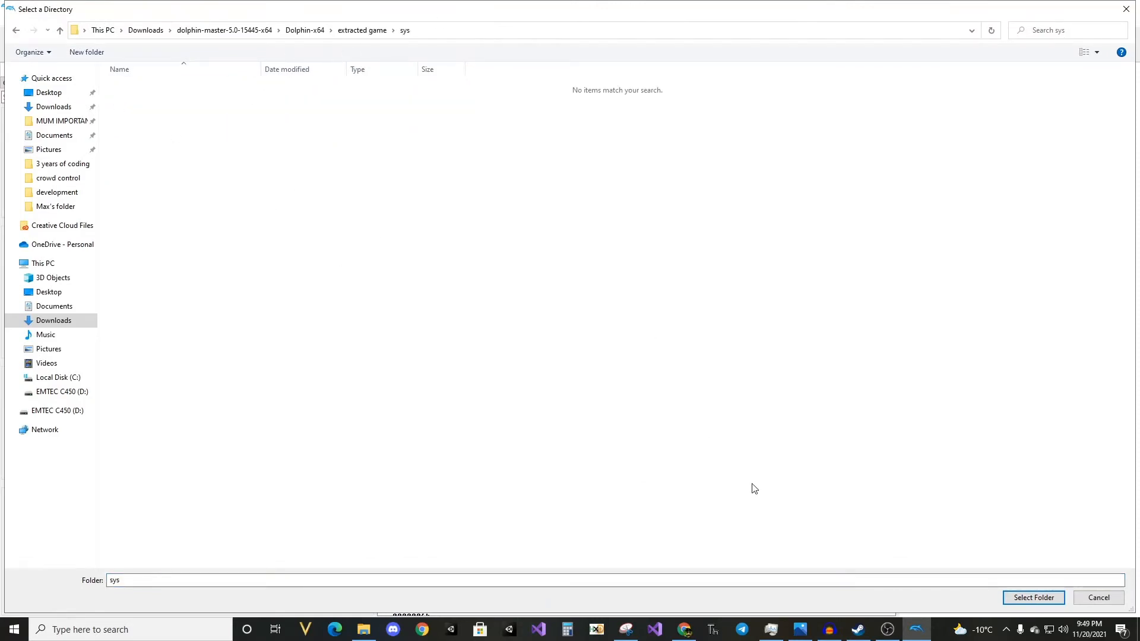
pyautogui.moveTo(590, 258)
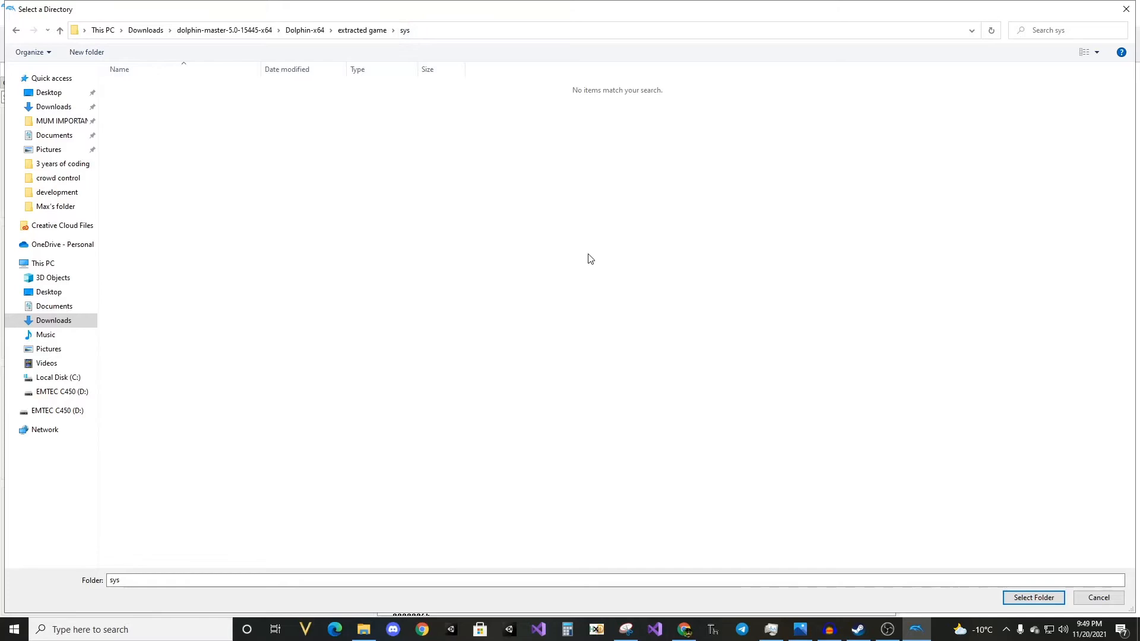
pyautogui.click(1031, 597)
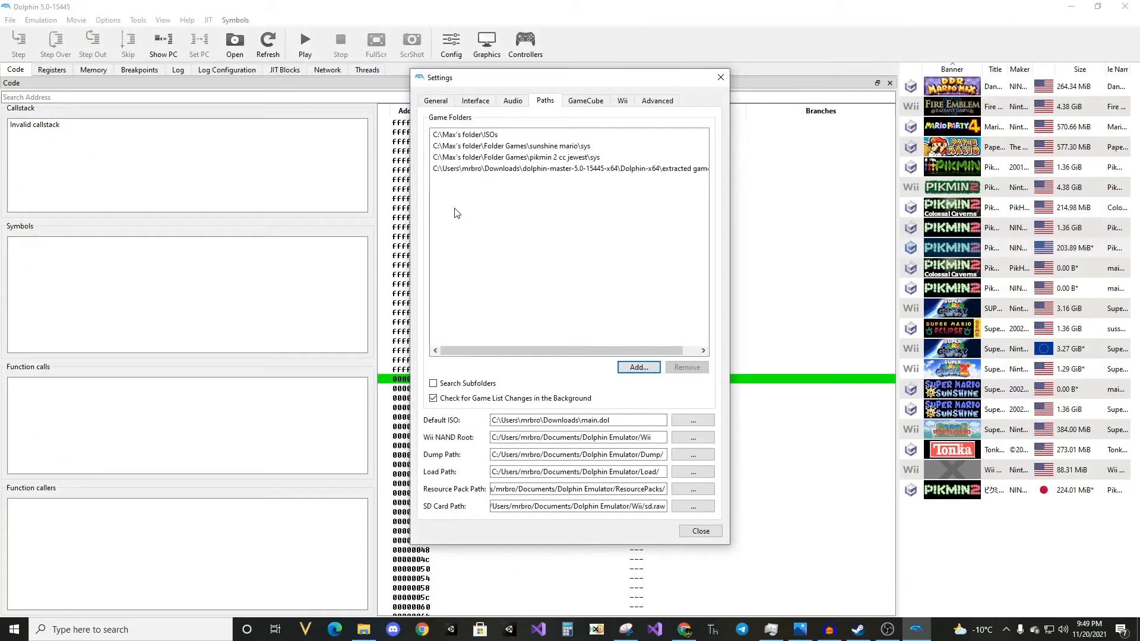
pyautogui.click(699, 531)
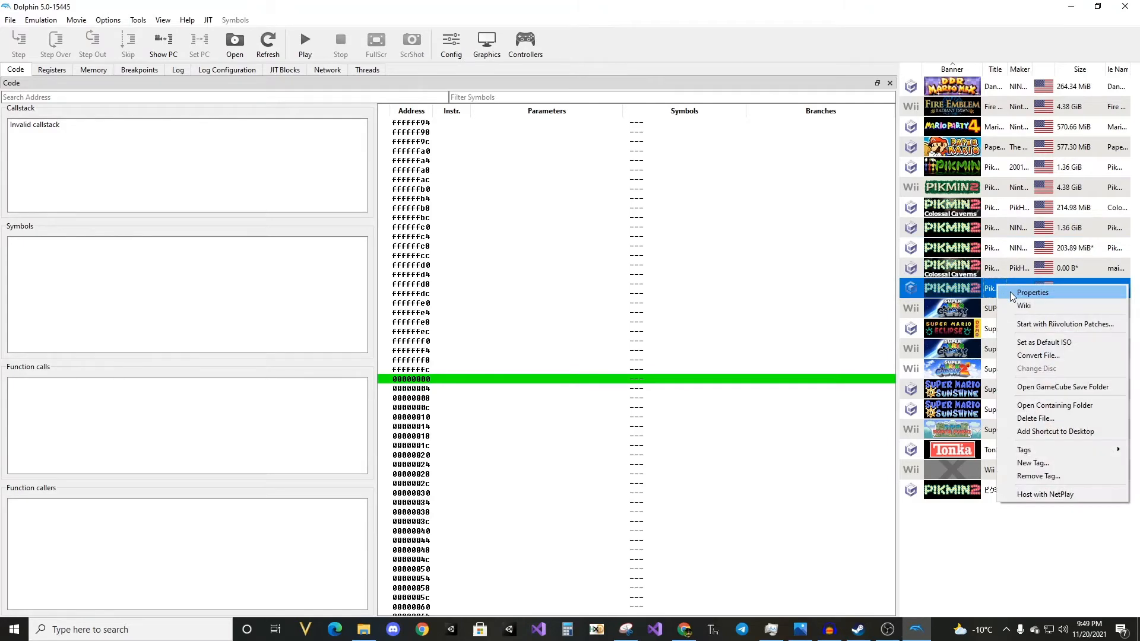
# Inspect the Pikmin 2 entry's disc contents, then open its containing folder in File Explorer.
pyautogui.click(1032, 292)
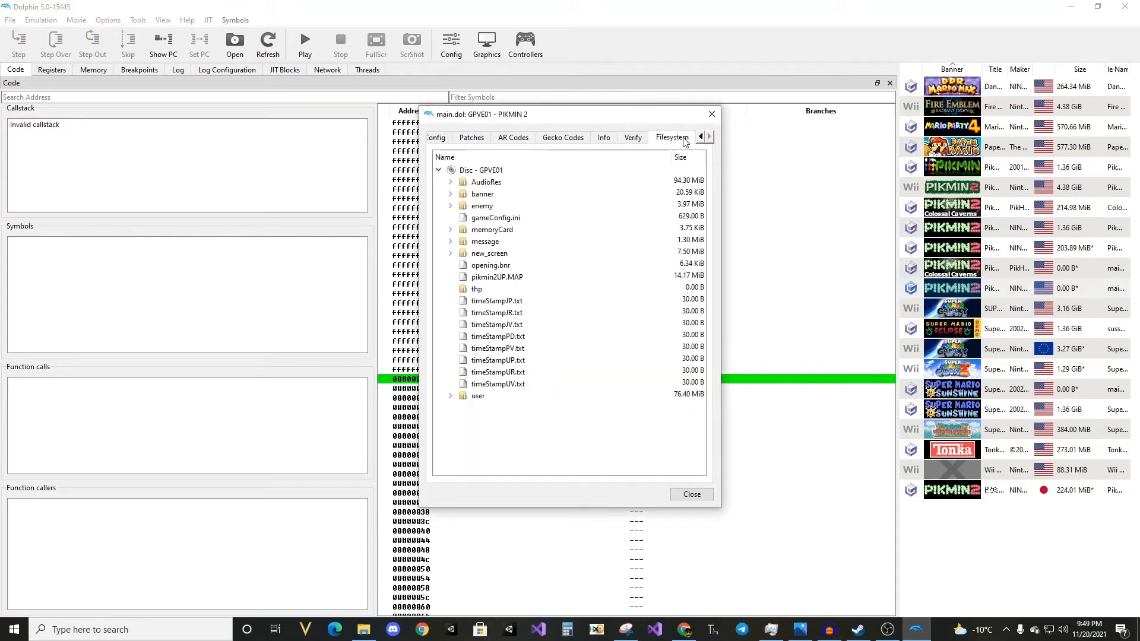
pyautogui.rightClick(951, 287)
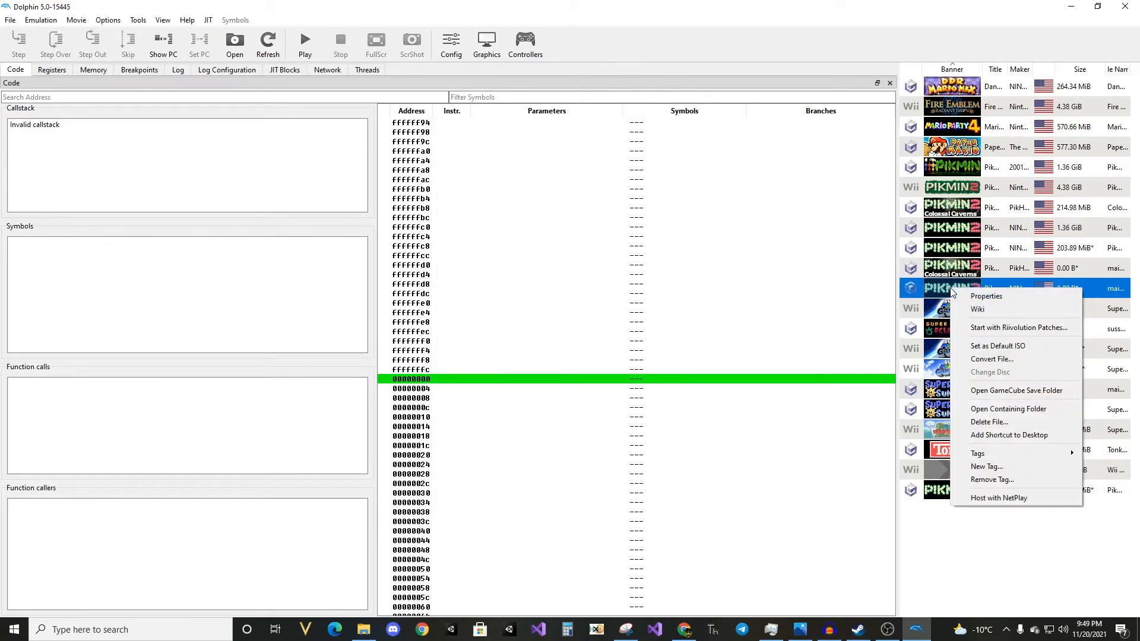
pyautogui.moveTo(1007, 408)
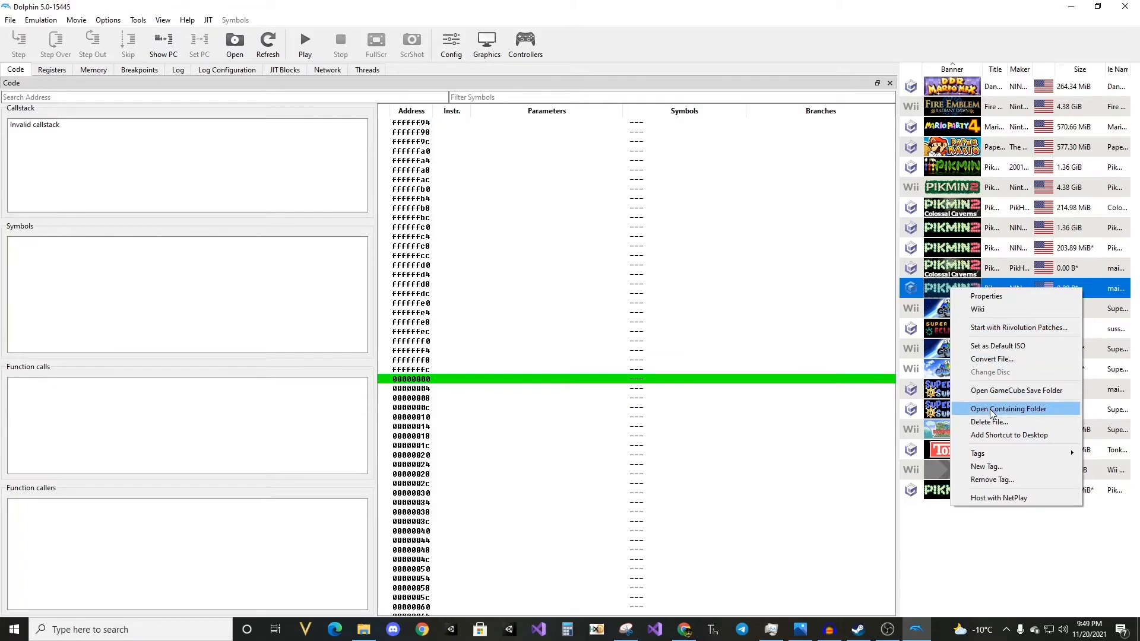
pyautogui.click(1007, 408)
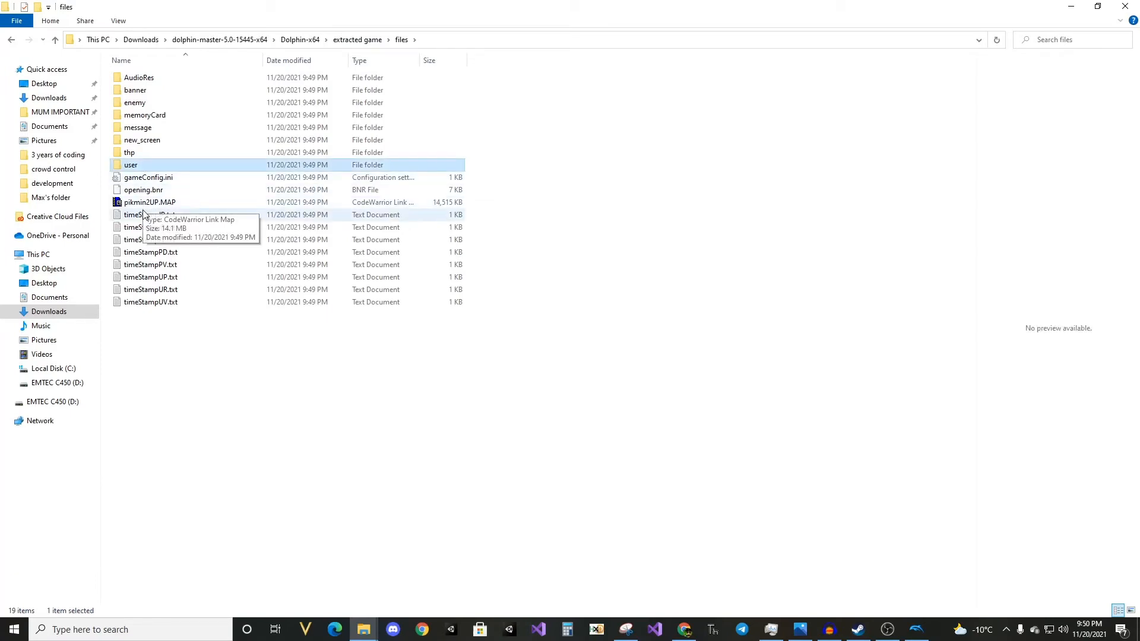
# Rename the extracted game's user folder to 'sus'.
pyautogui.click(149, 202)
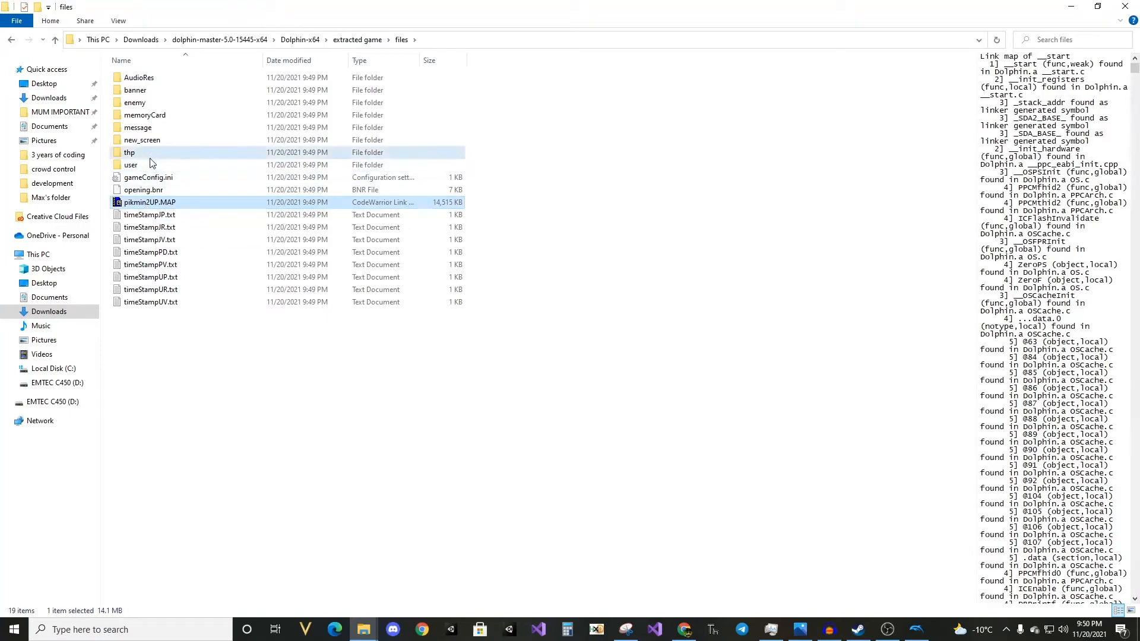
pyautogui.click(130, 163)
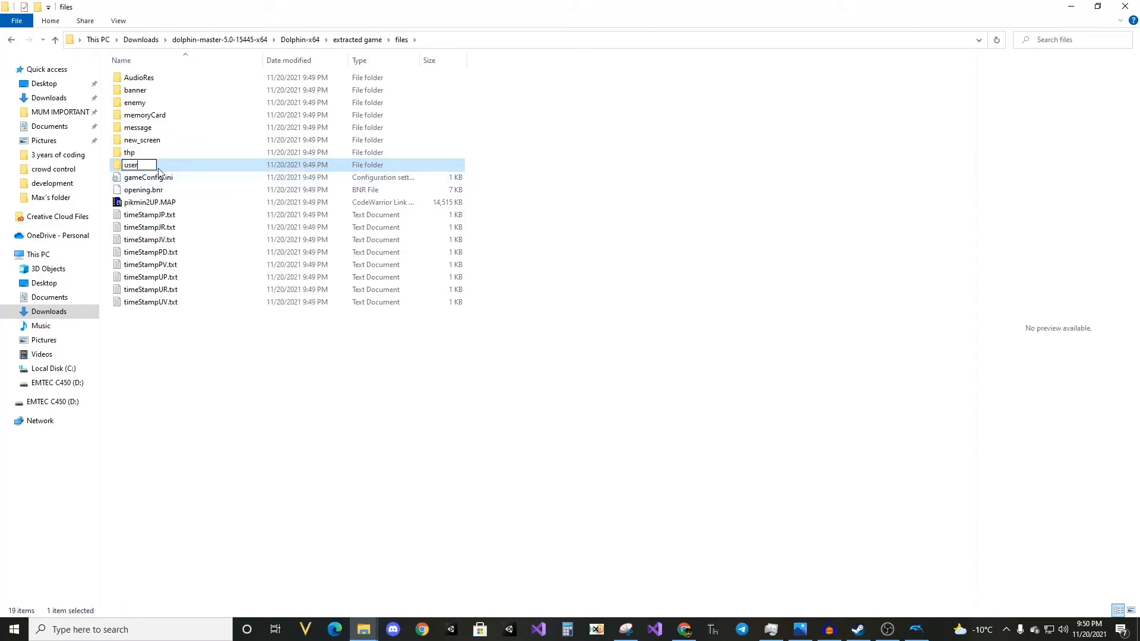
pyautogui.write('sus')
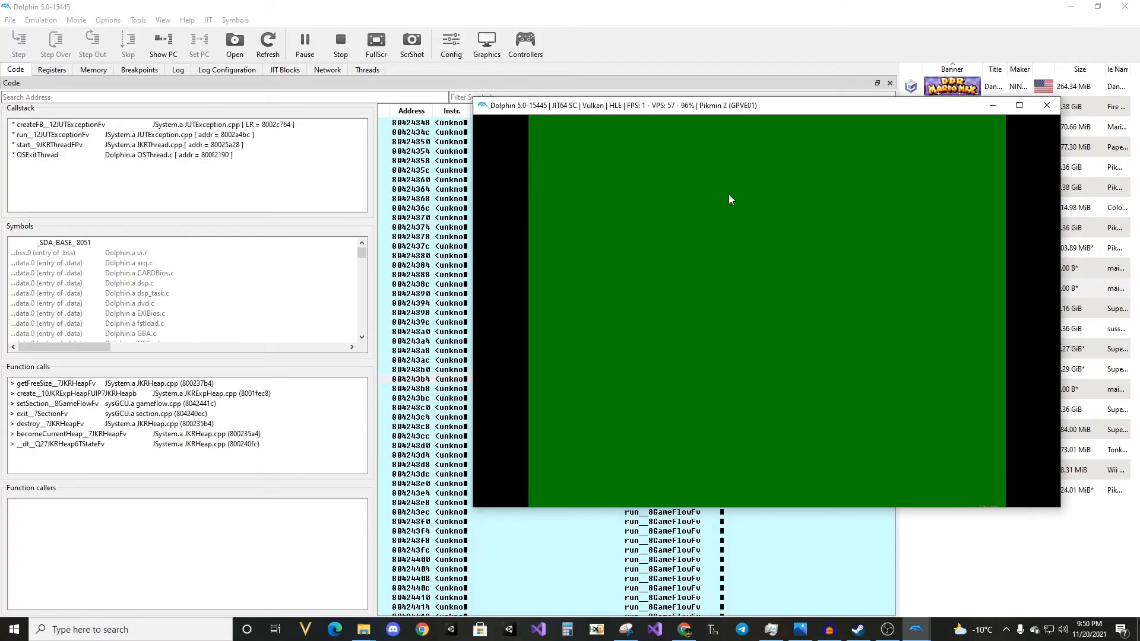
pyautogui.moveTo(925, 140)
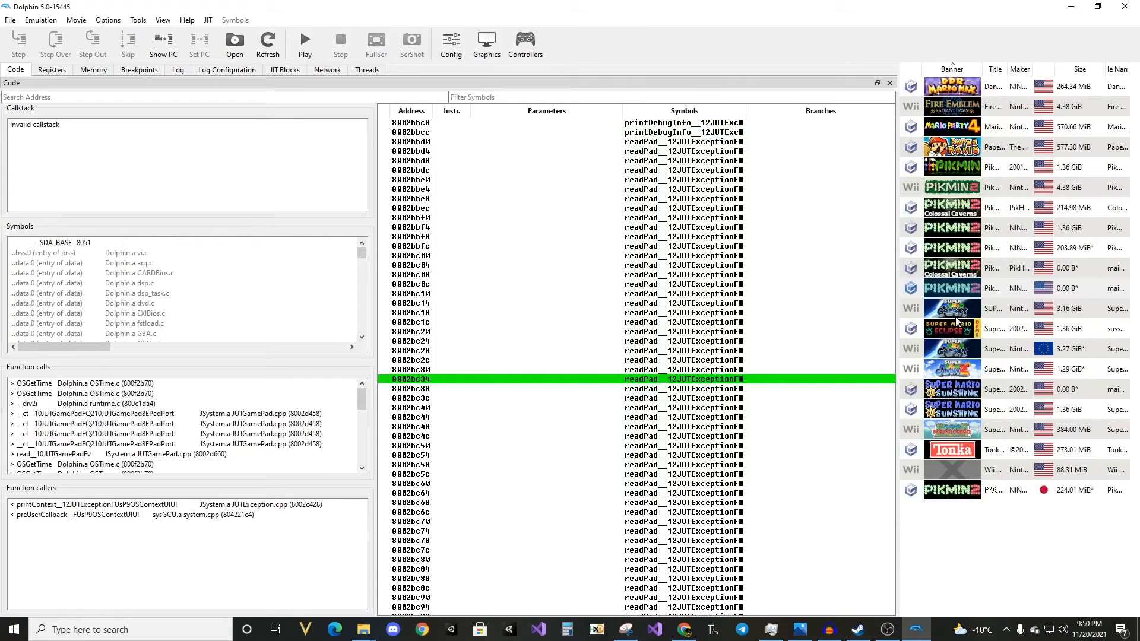
# Convert the extracted Pikmin 2 entry to ISO format, saved as main.iso in the extracted game folder.
pyautogui.rightClick(951, 287)
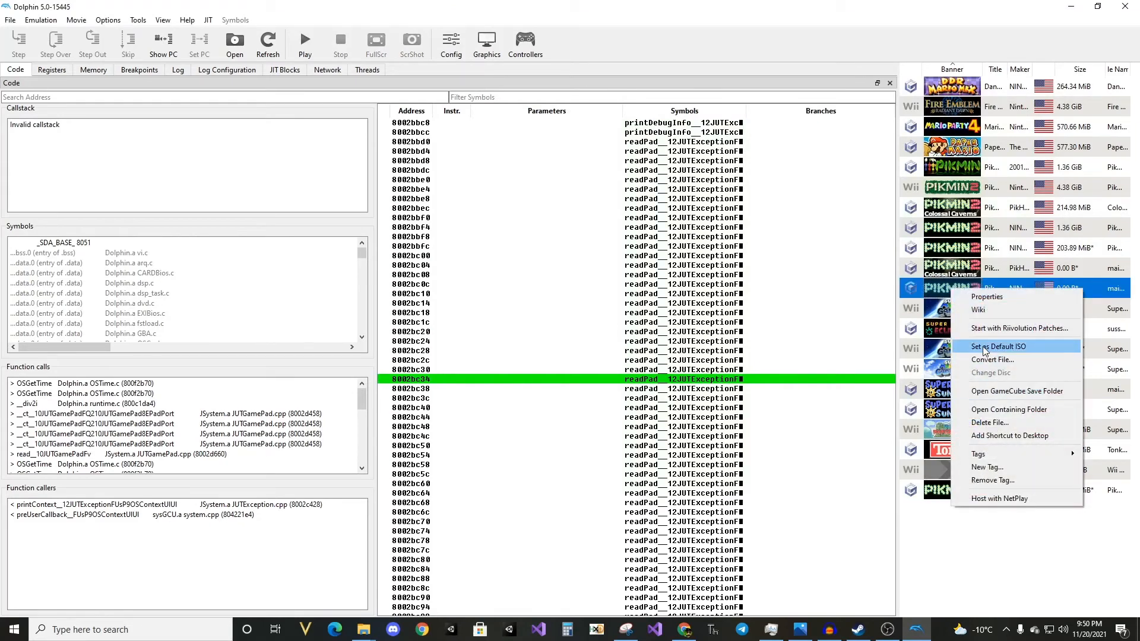
pyautogui.click(991, 359)
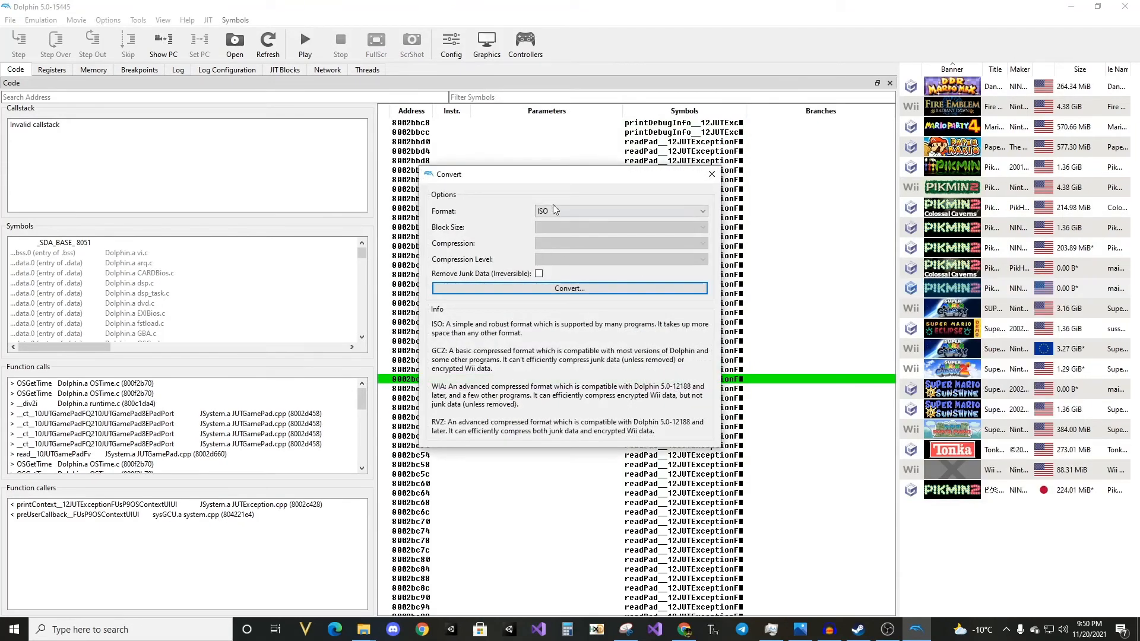
pyautogui.click(568, 287)
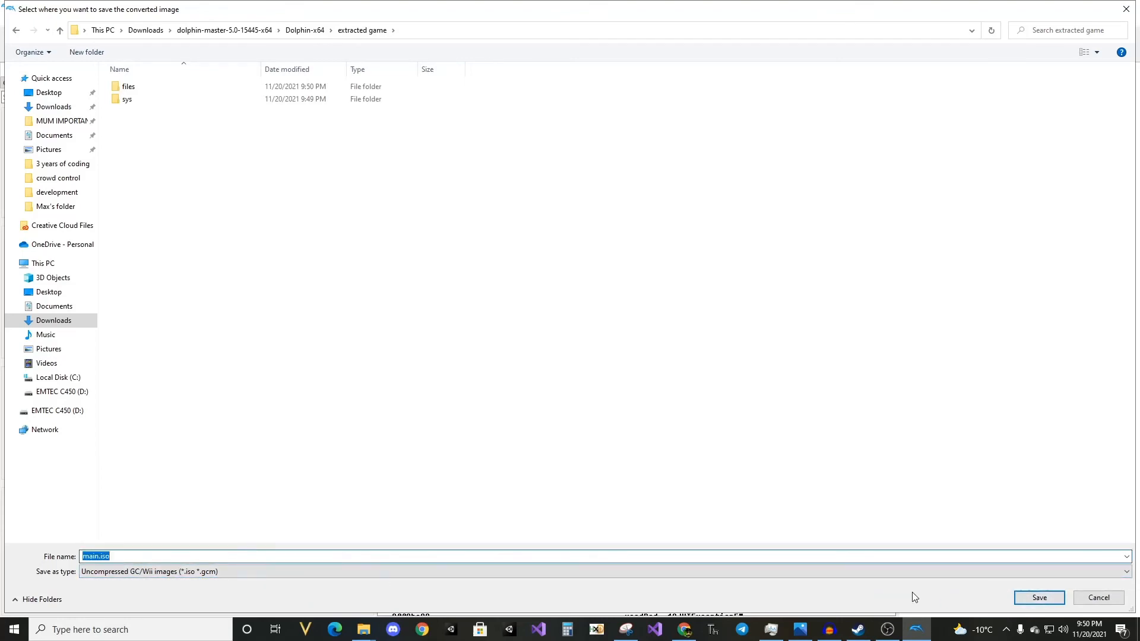
pyautogui.click(1038, 597)
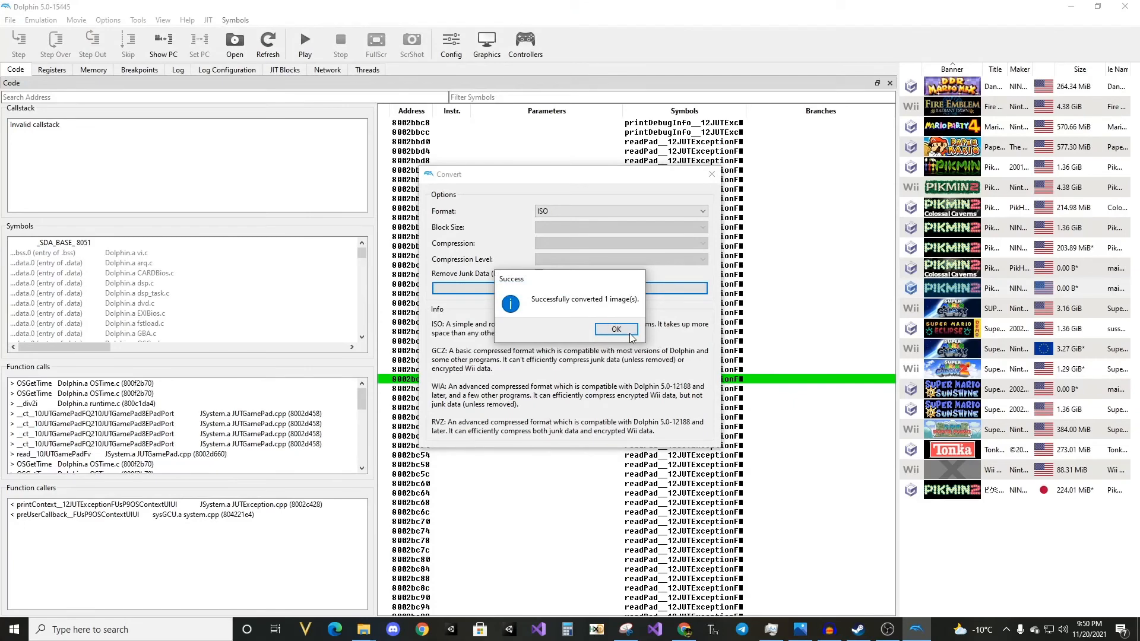
pyautogui.click(615, 329)
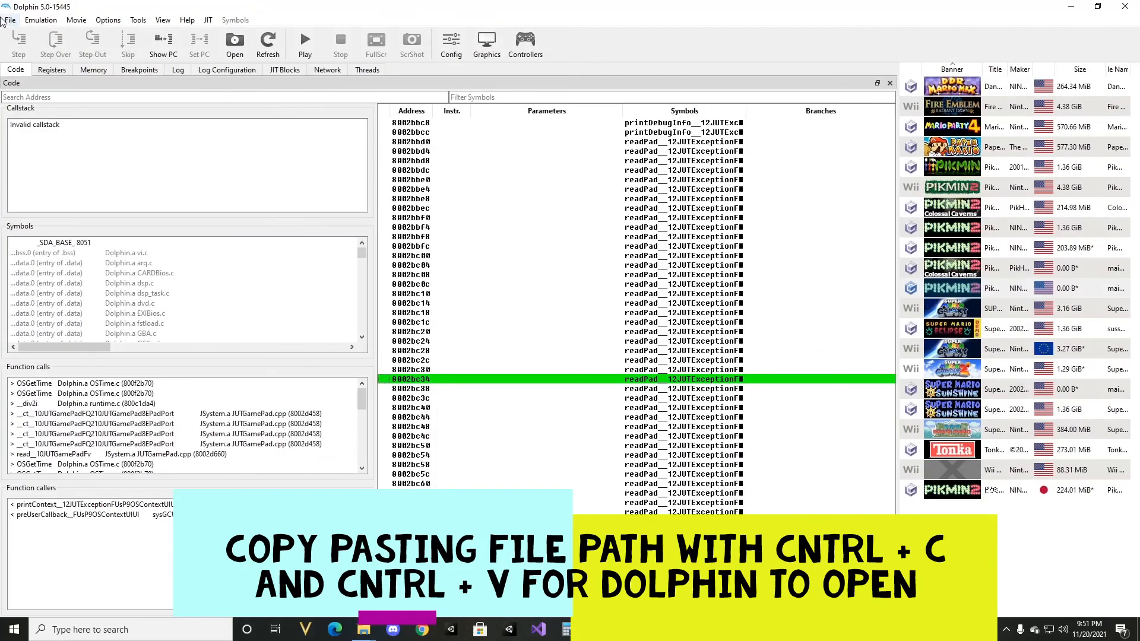
# Boot main.iso from the extracted game folder via File > Open.
pyautogui.click(234, 44)
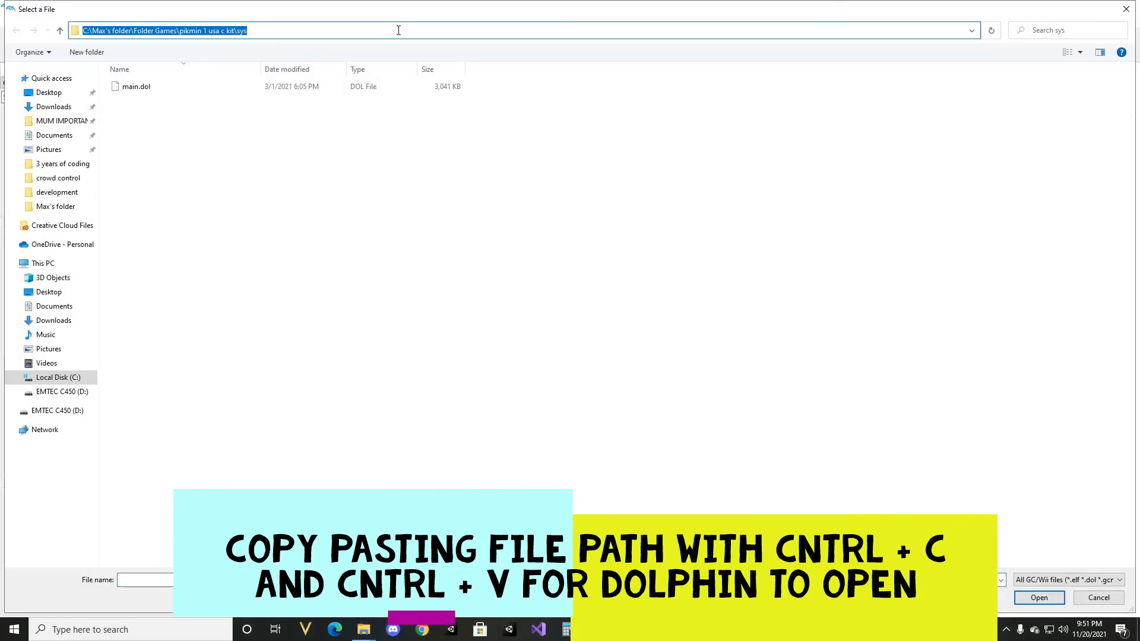
pyautogui.click(135, 111)
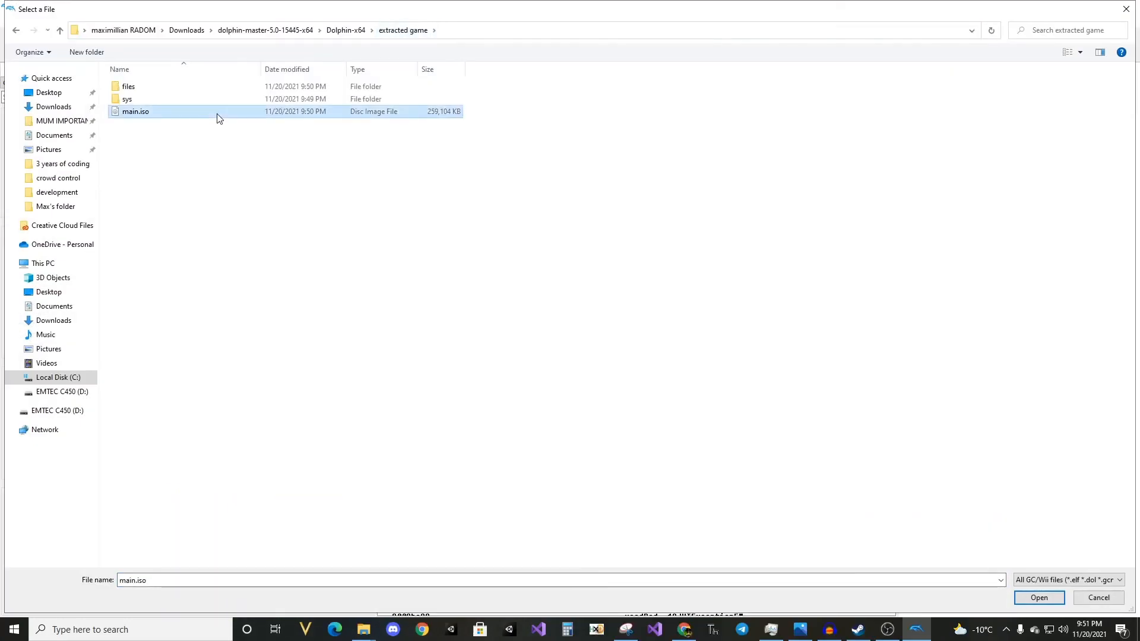
pyautogui.click(1038, 597)
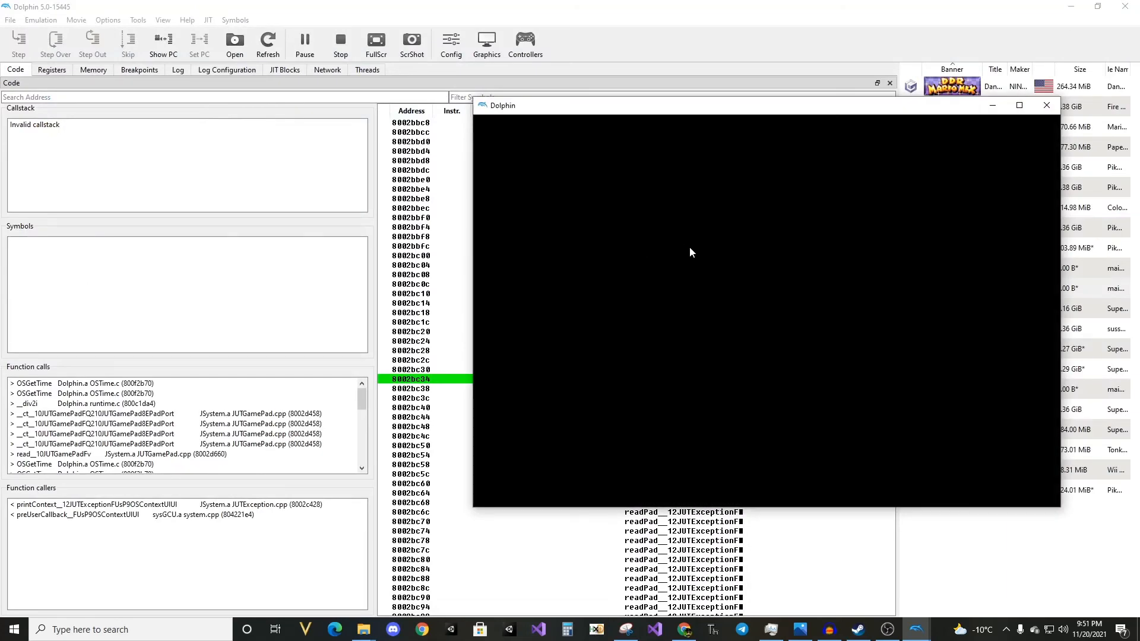